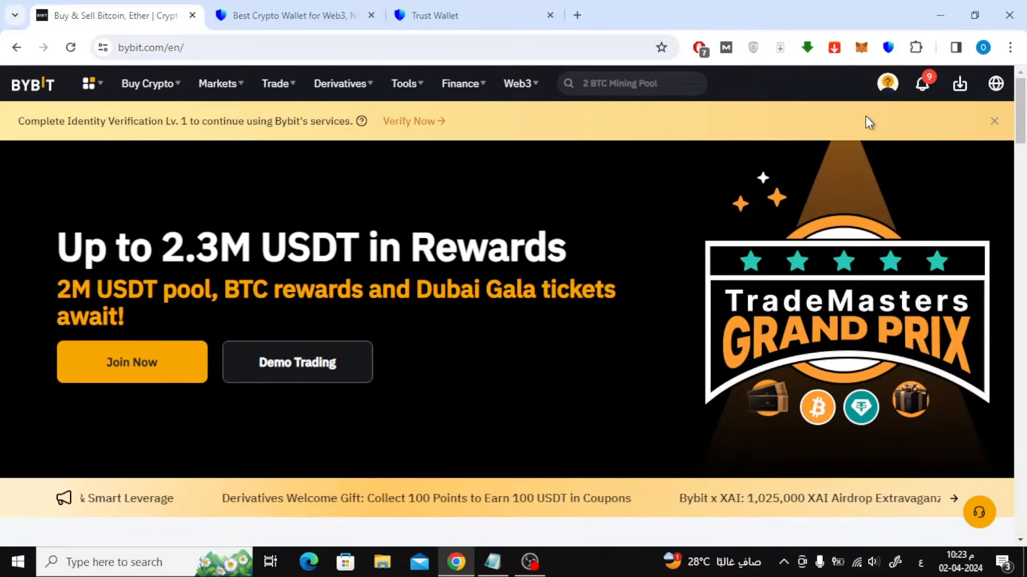
- Reach the crypto withdrawal page via the account avatar menu, with Bitcoin preselected
click(887, 84)
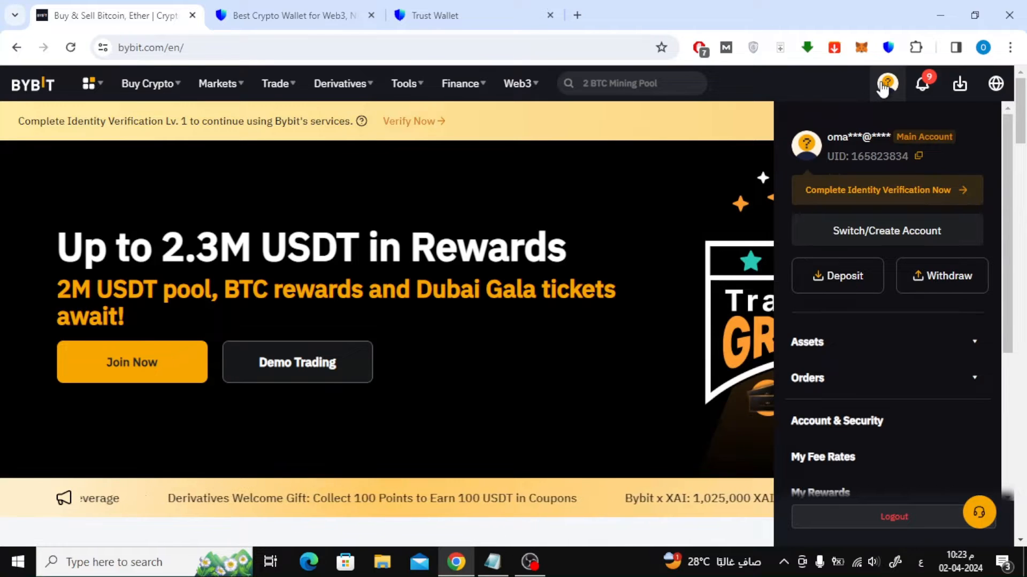
click(941, 276)
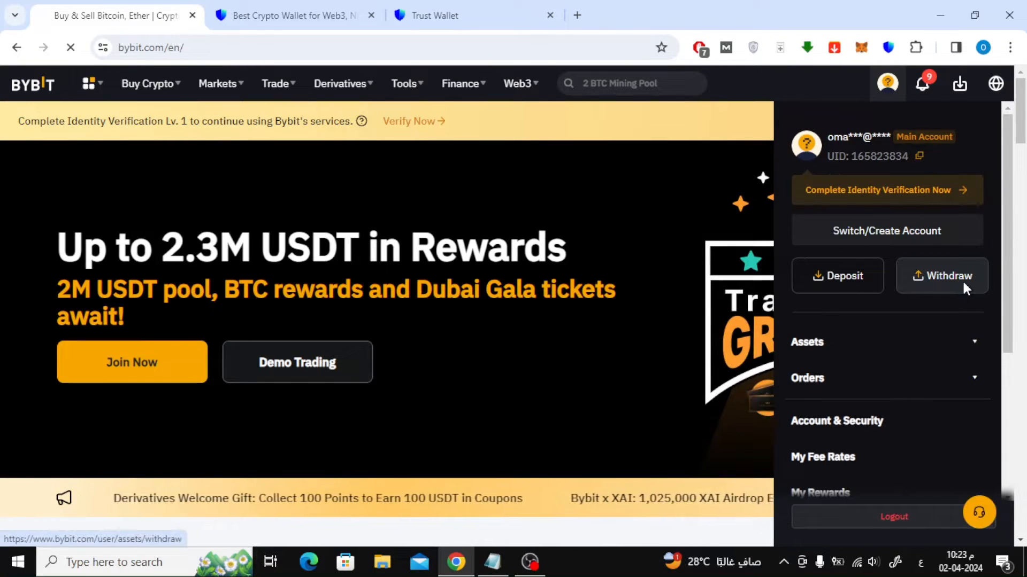
click(941, 275)
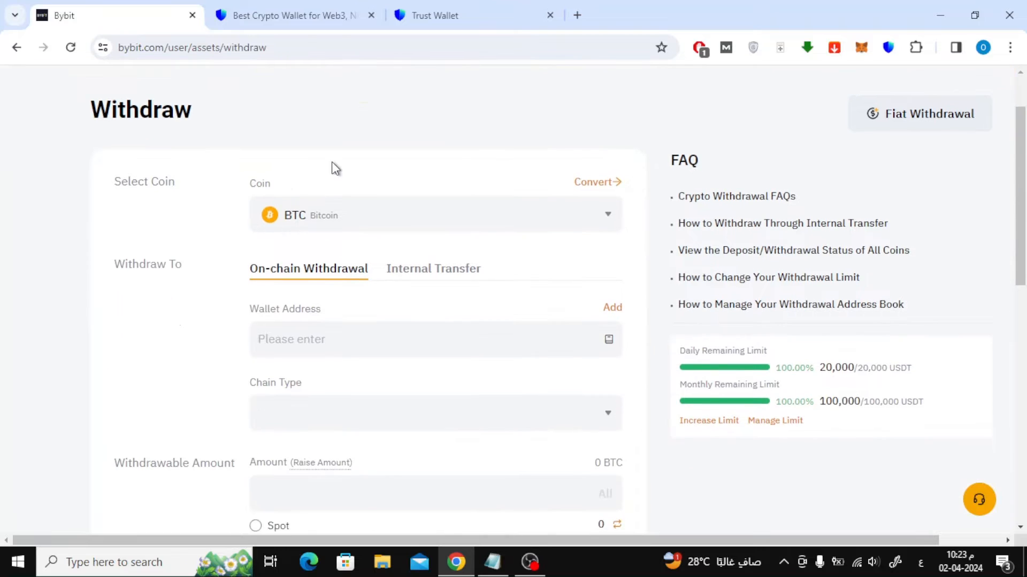
mouse_move(366, 227)
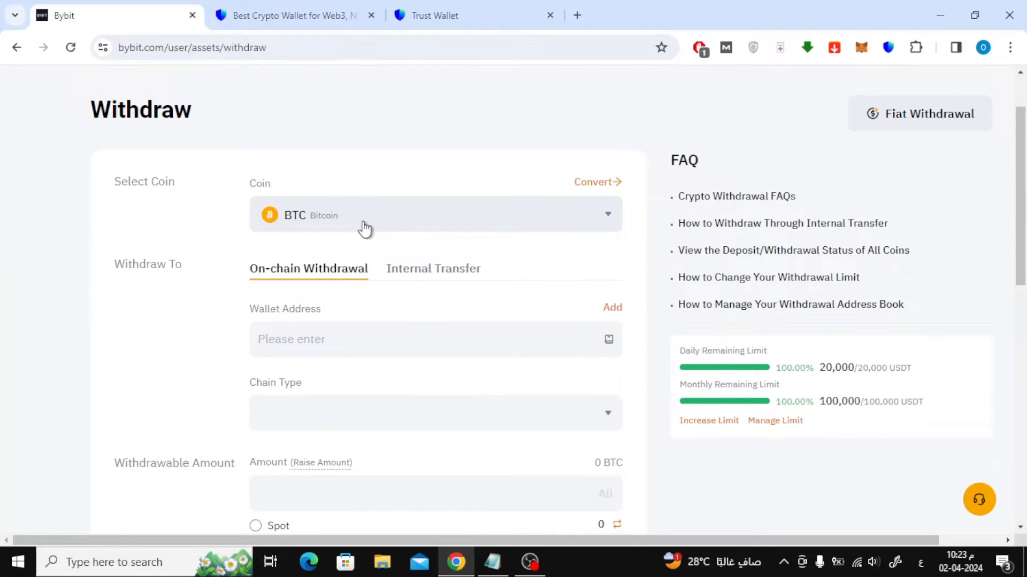
mouse_move(343, 228)
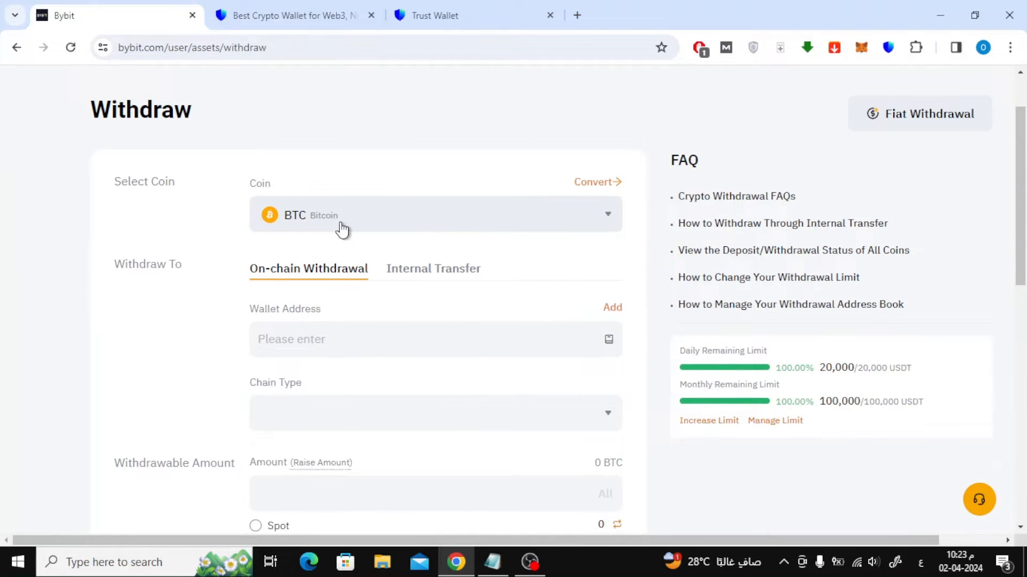
scroll(down, 3)
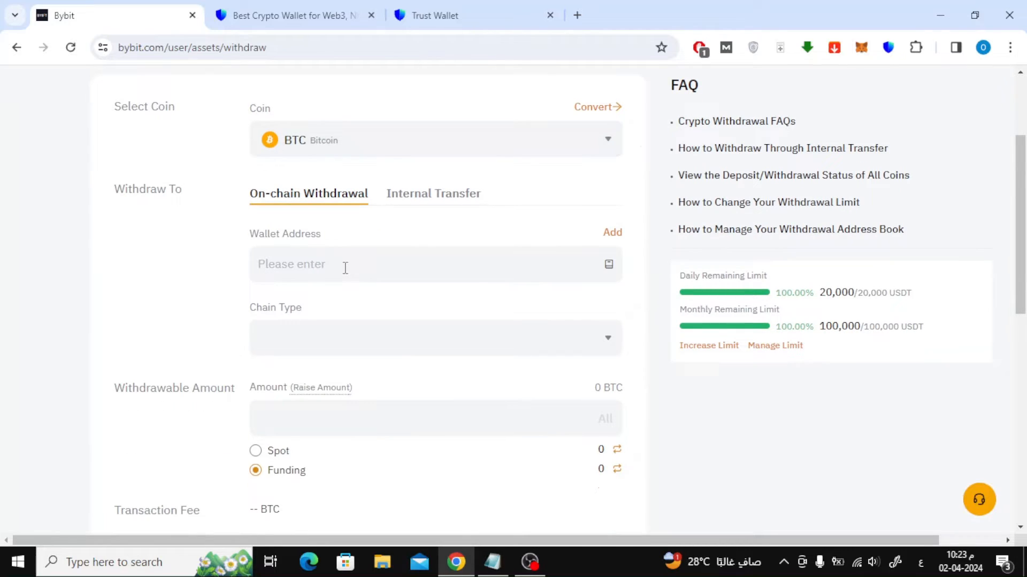
mouse_move(414, 254)
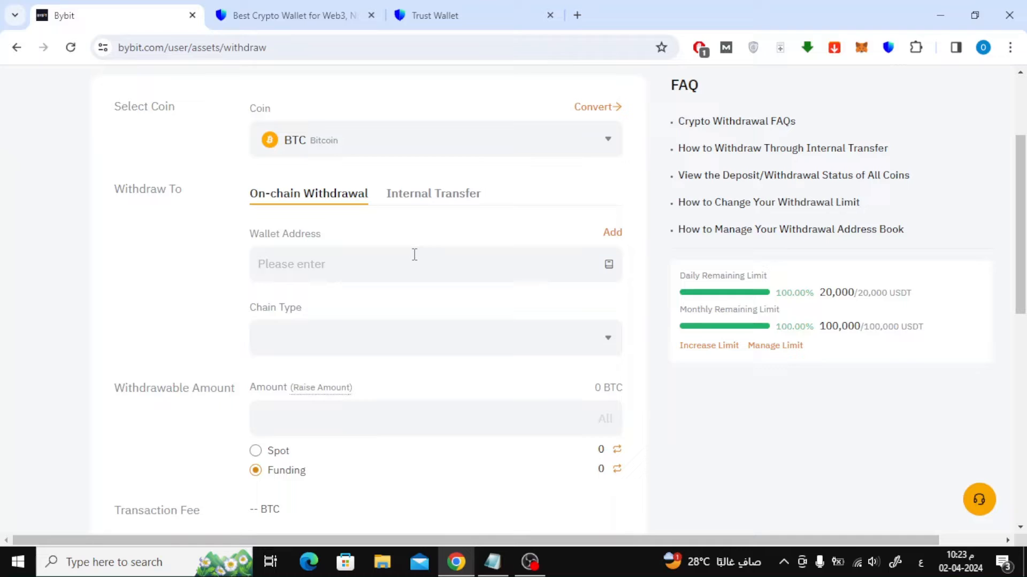
mouse_move(349, 72)
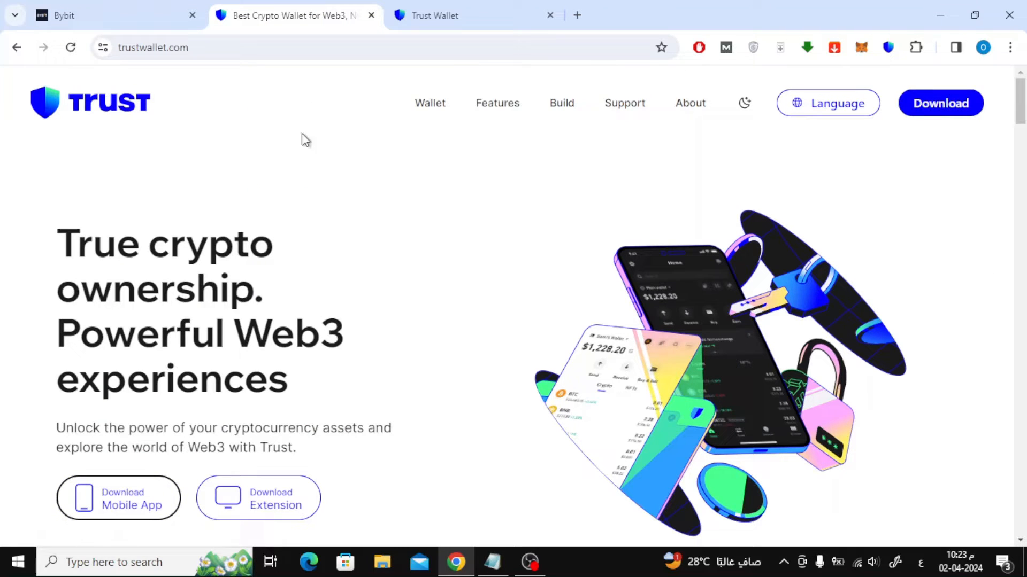
mouse_move(144, 130)
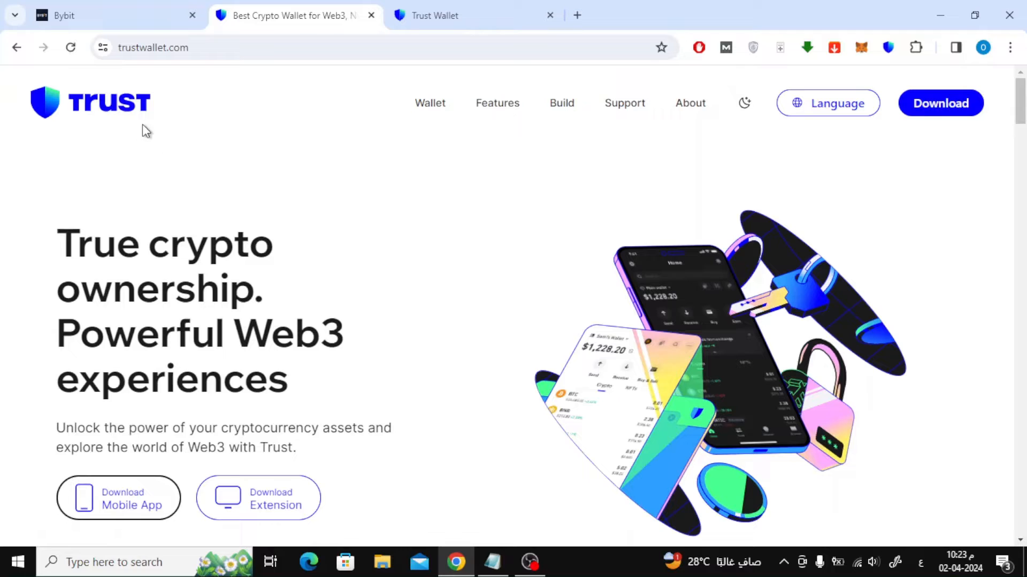
- Review the Trust Wallet homepage's extension download choices for Chrome, Brave, Opera and Edge
scroll(down, 3)
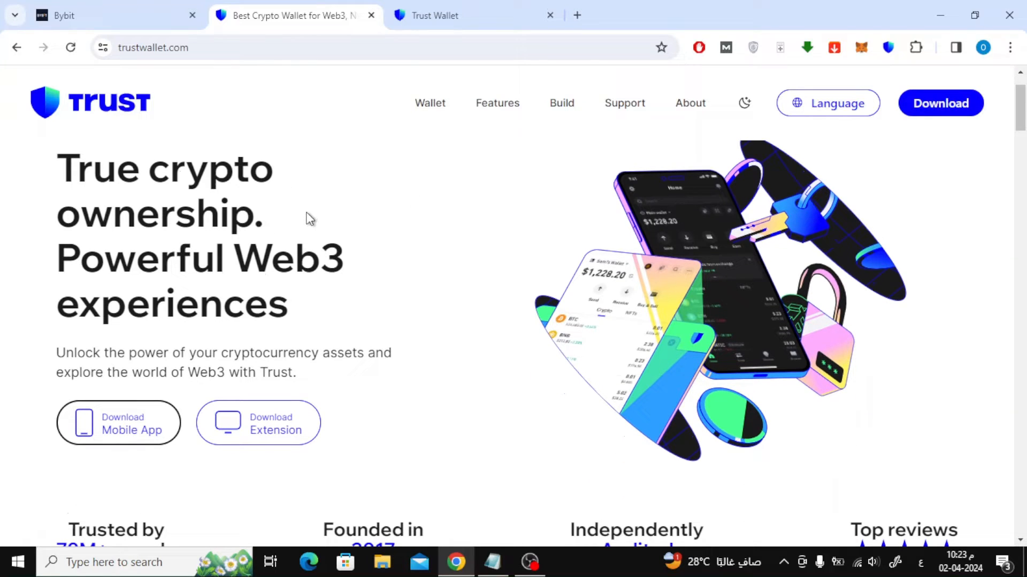
mouse_move(216, 275)
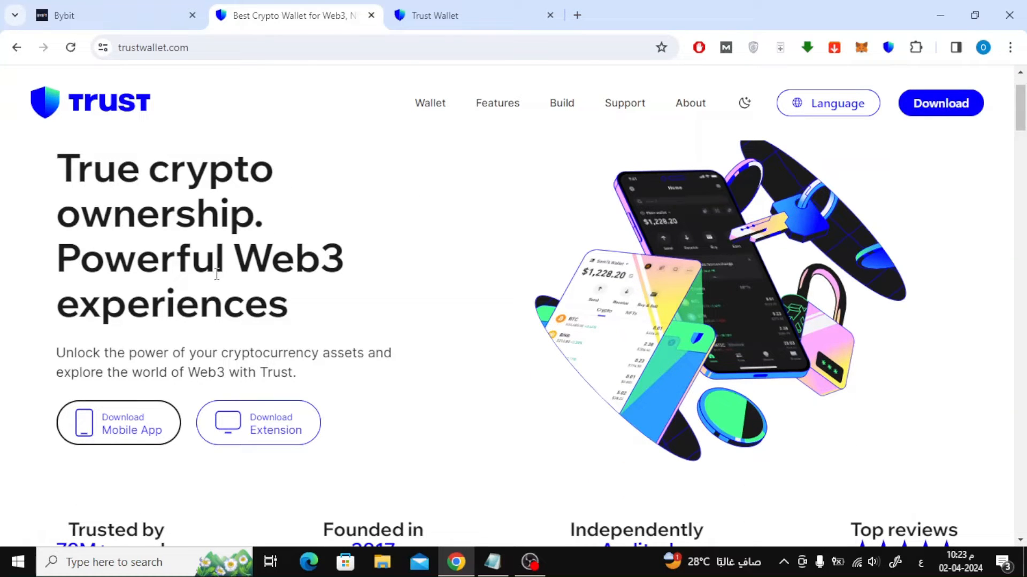
scroll(down, 3)
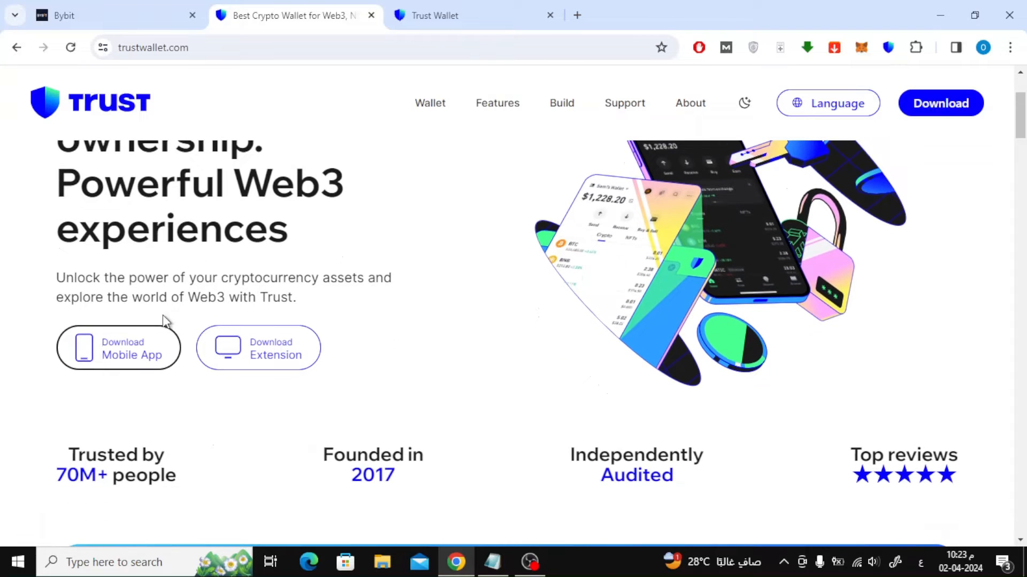
click(118, 347)
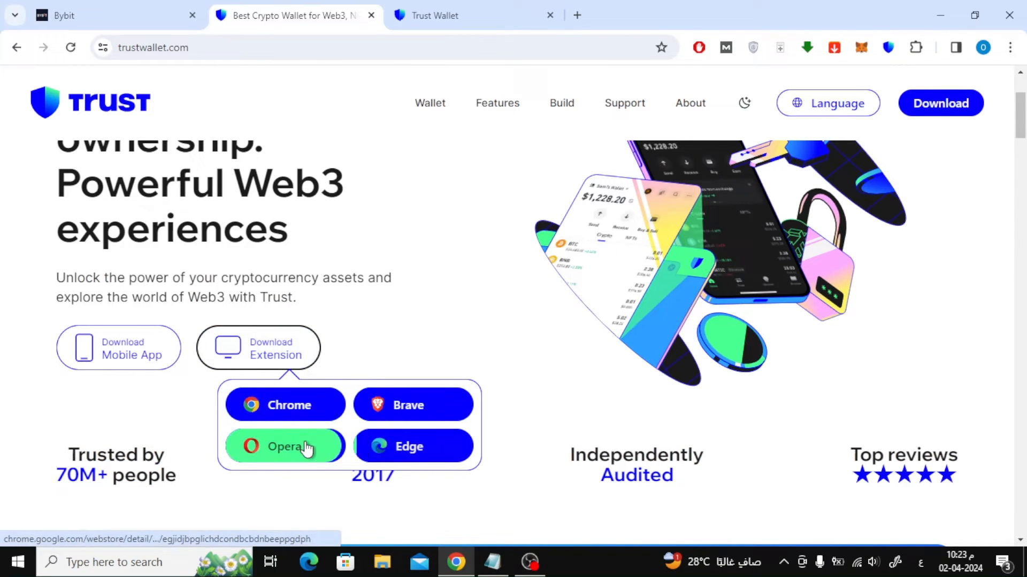
mouse_move(359, 324)
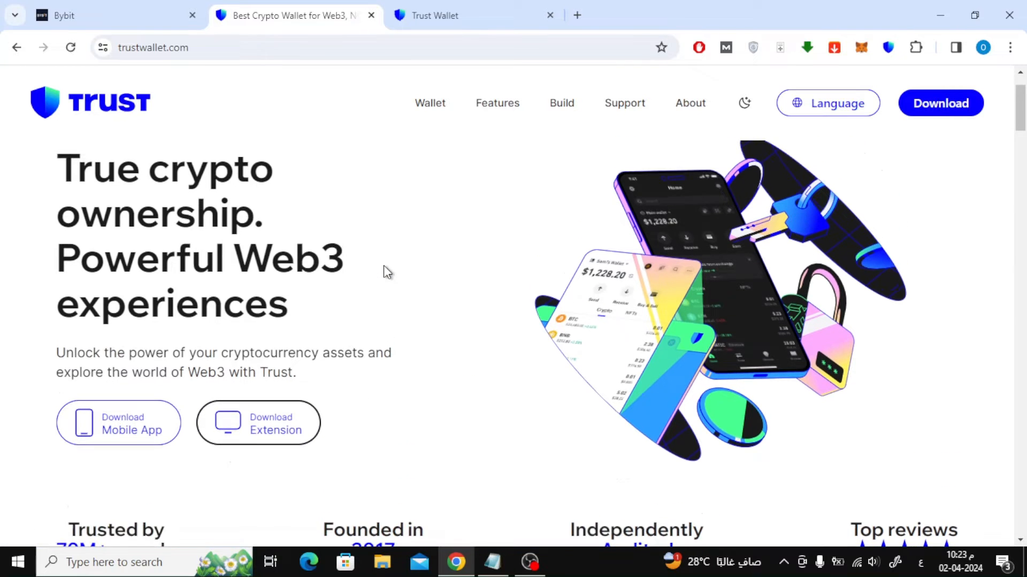
scroll(up, 3)
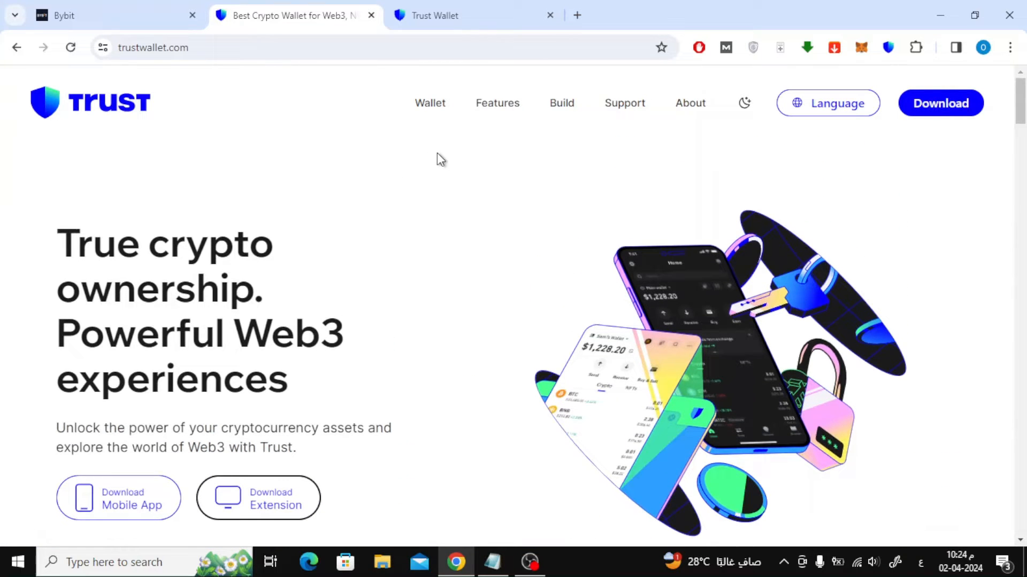
- Unlock the installed Trust Wallet extension with its password to reach the $0.00 wallet home
click(887, 47)
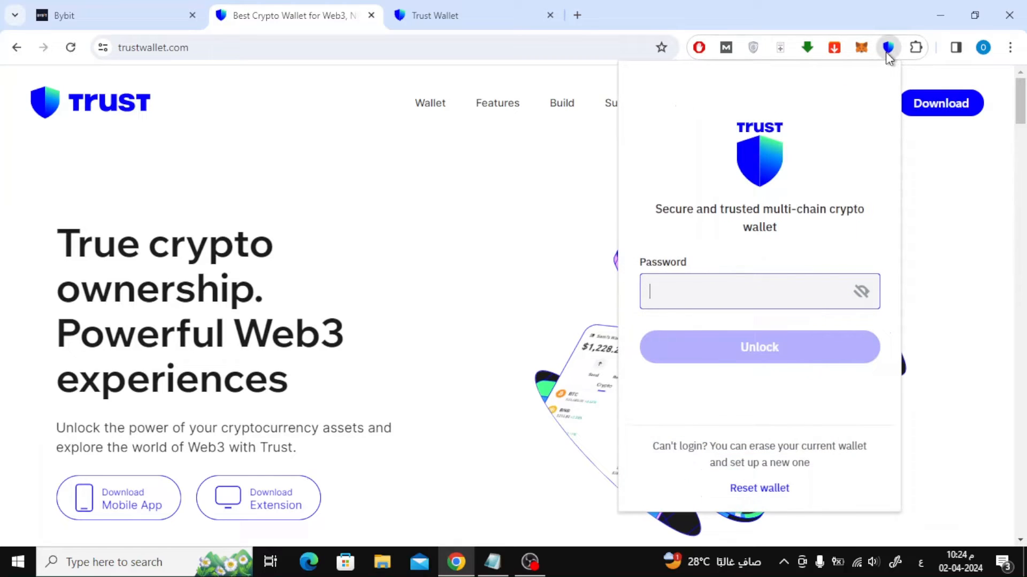
mouse_move(781, 169)
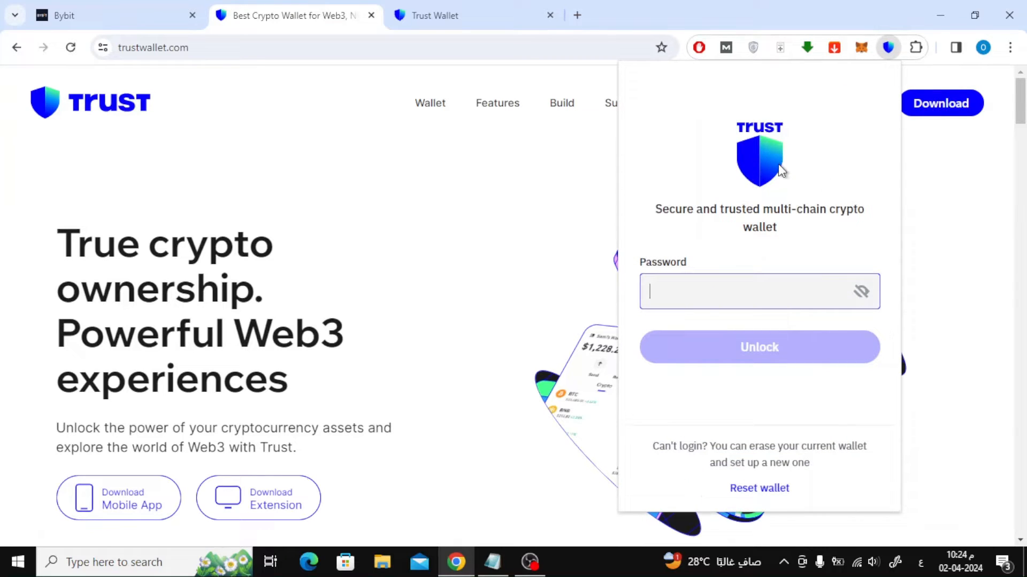
mouse_move(685, 122)
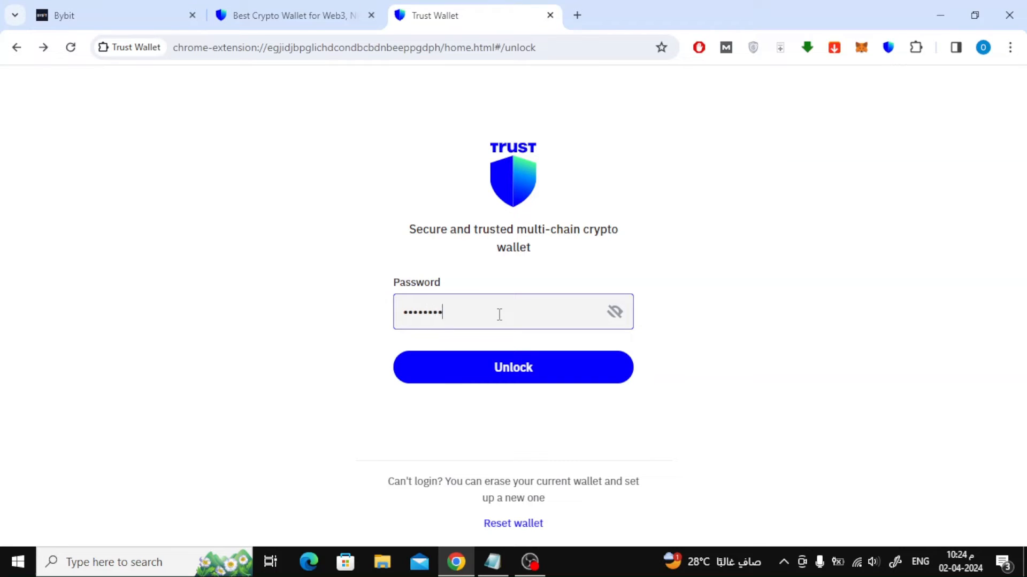
click(513, 366)
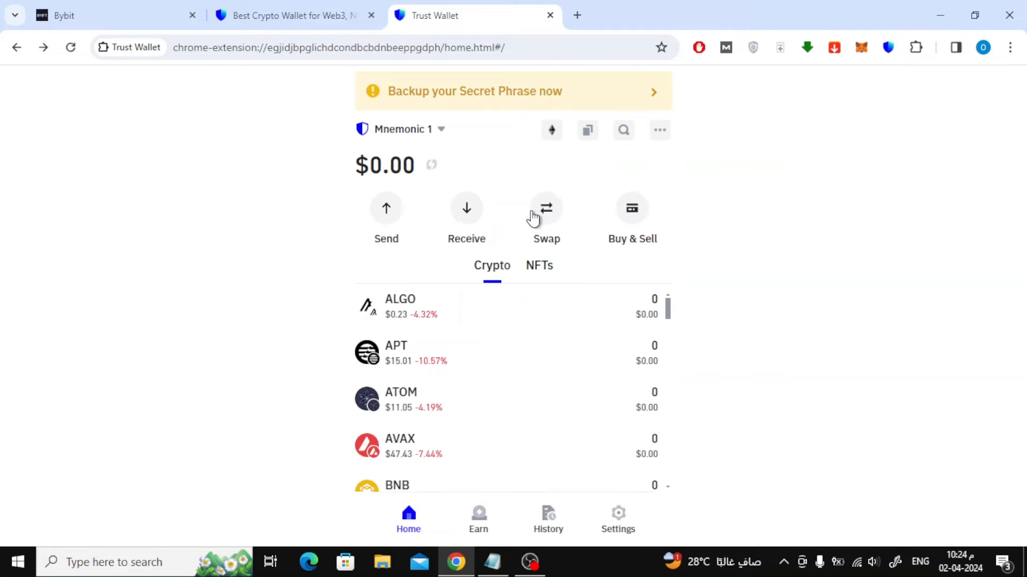
mouse_move(492, 168)
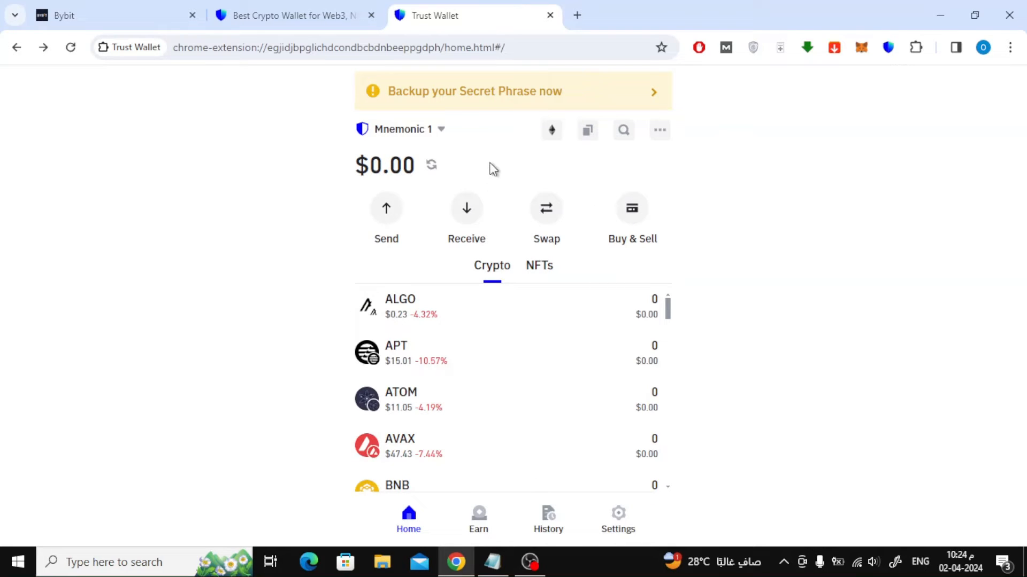
mouse_move(466, 208)
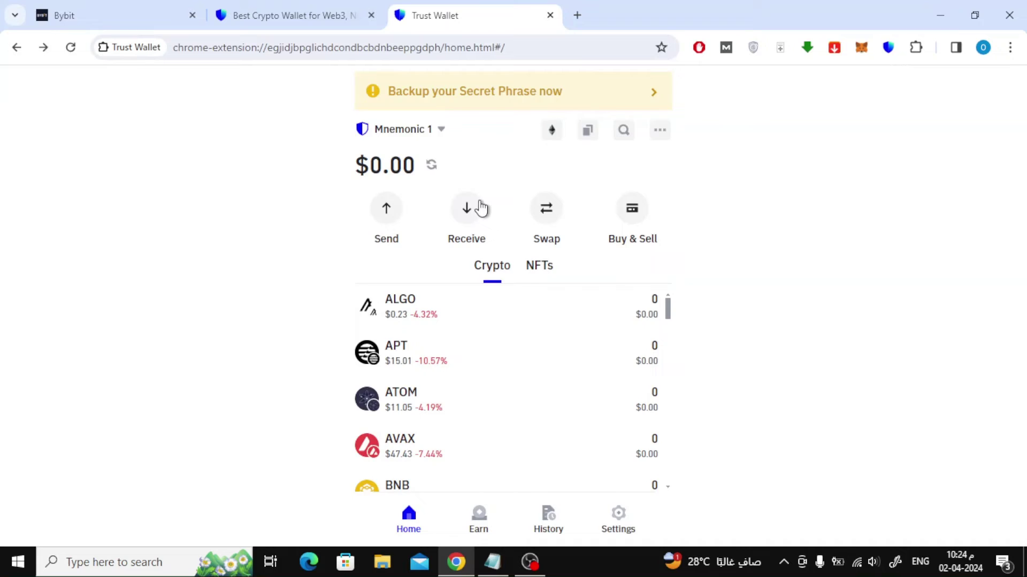
- Start the Receive flow without backing up the phrase and locate BTC in the token list
click(467, 208)
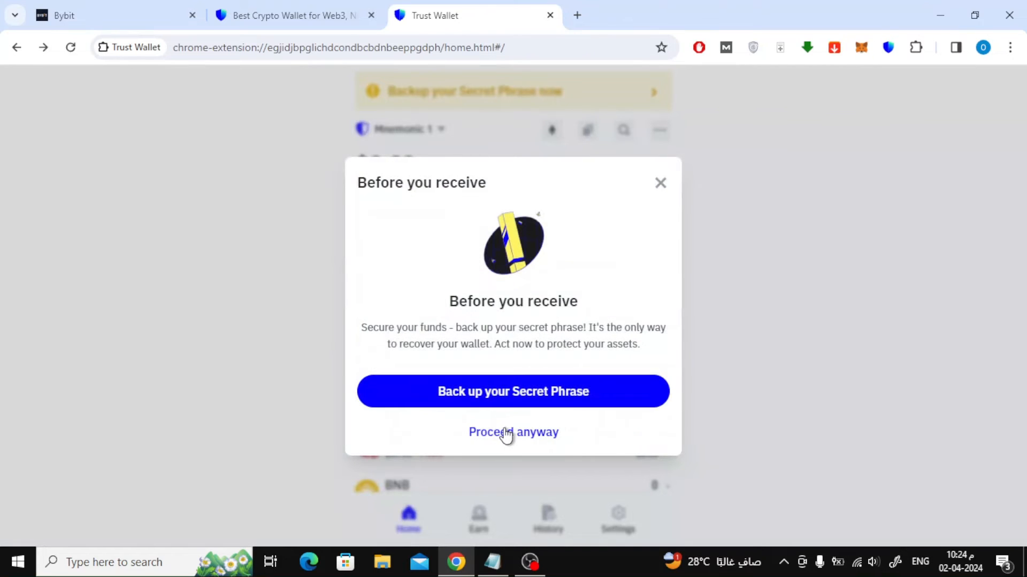
click(513, 432)
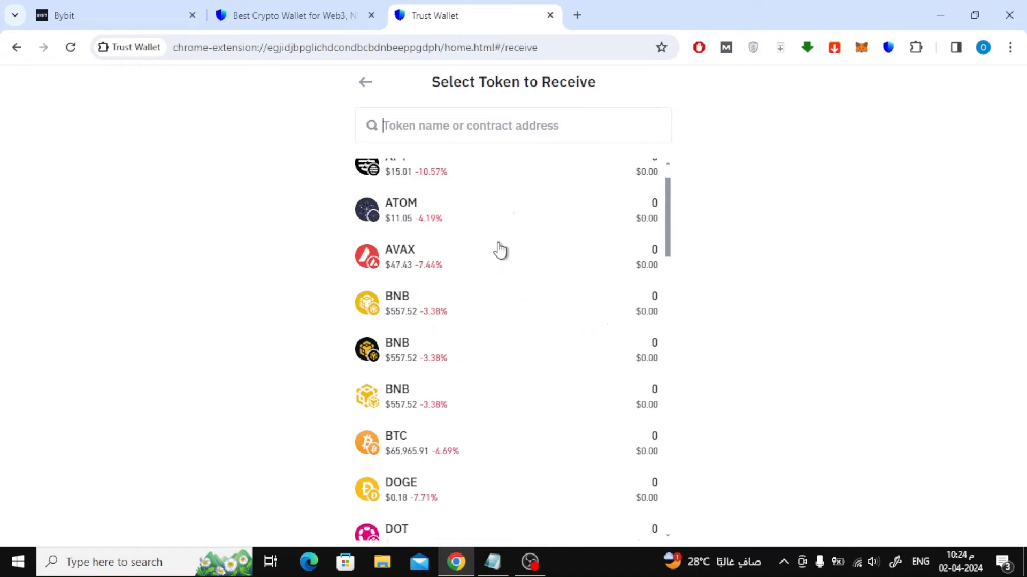
scroll(down, 3)
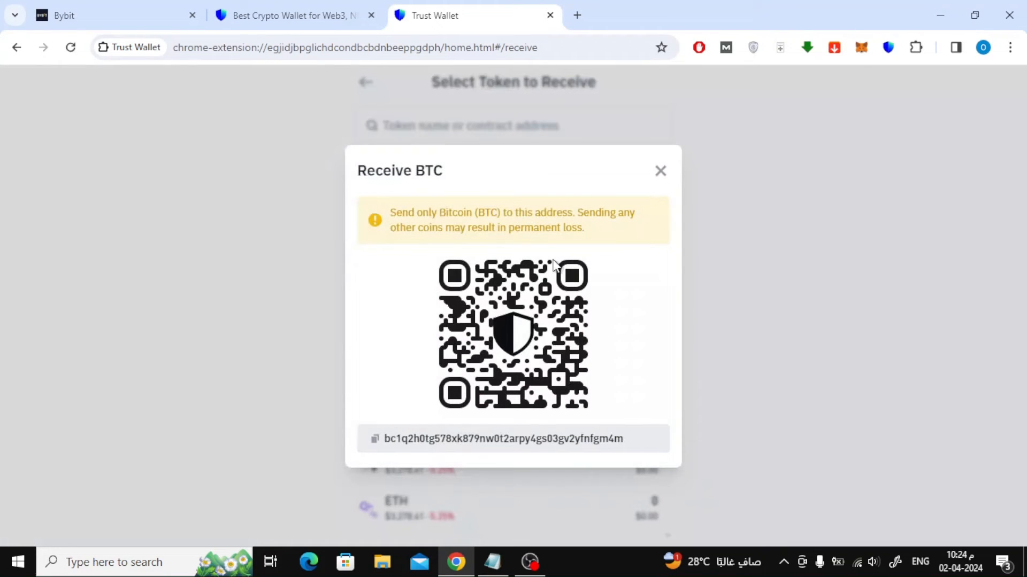
mouse_move(374, 438)
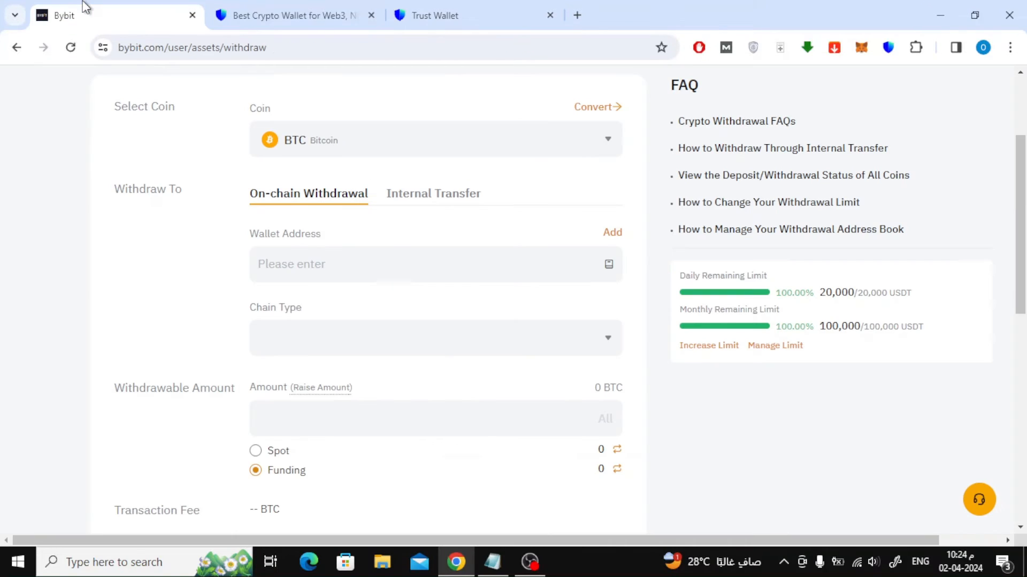
click(432, 264)
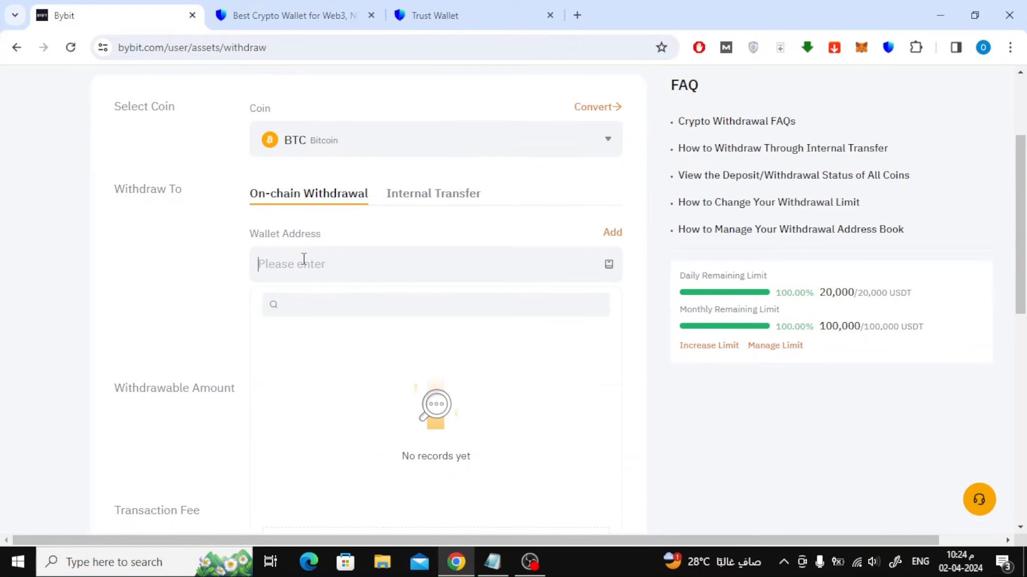
text(bc1q2h0tg578xk879nw0t2arpy4gs03gv2yfnfgm4m)
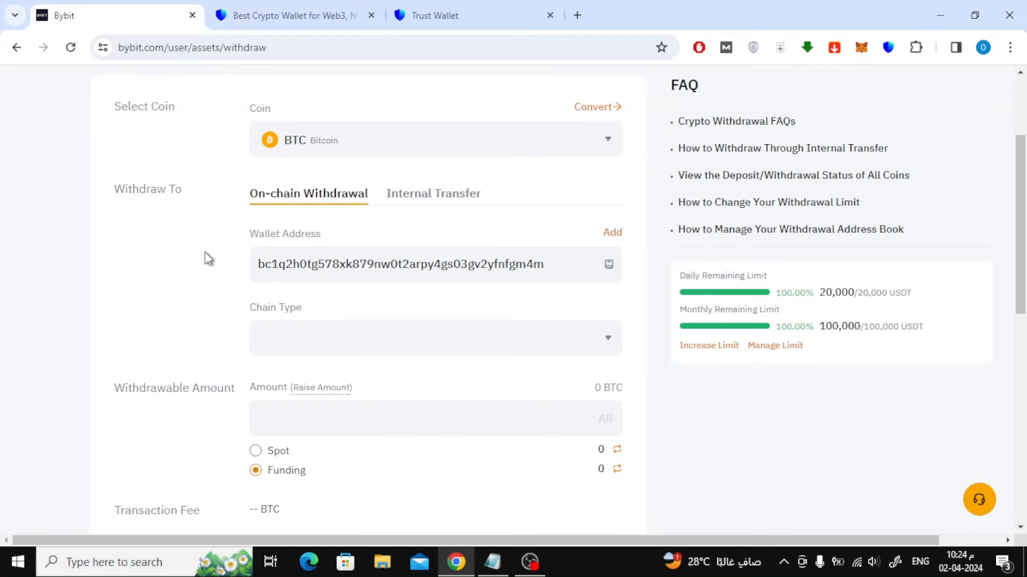
scroll(down, 3)
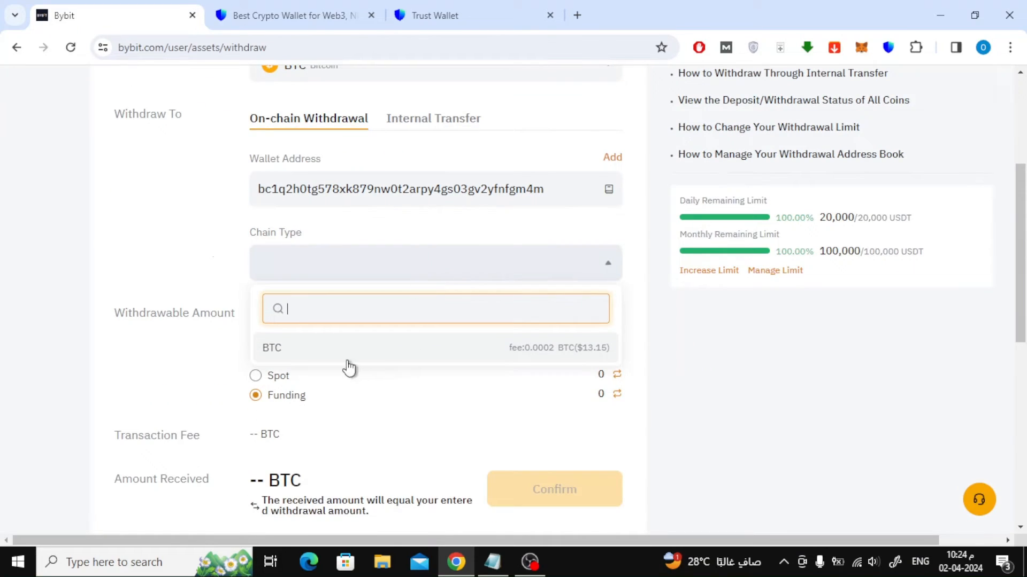
click(272, 348)
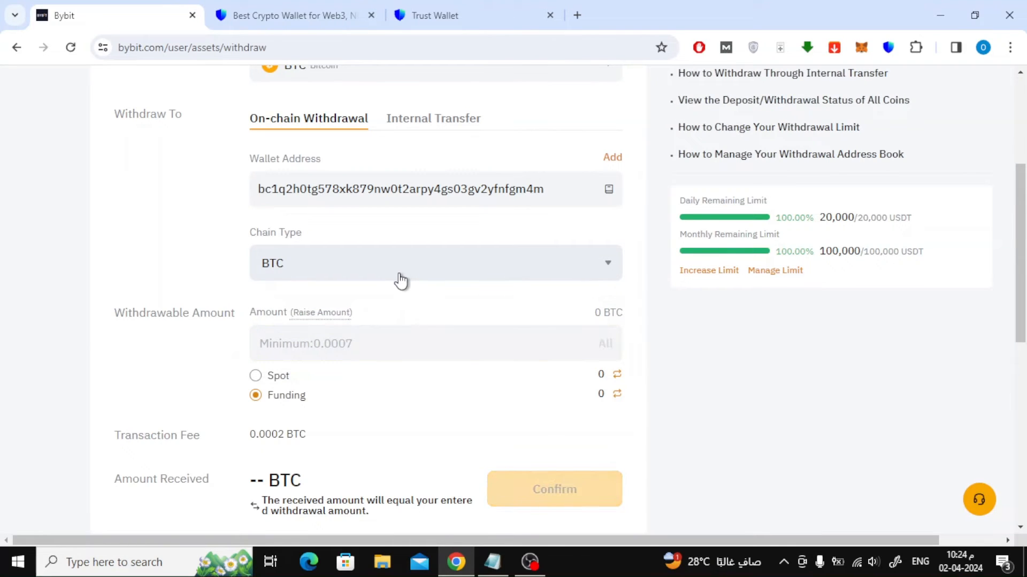
mouse_move(400, 295)
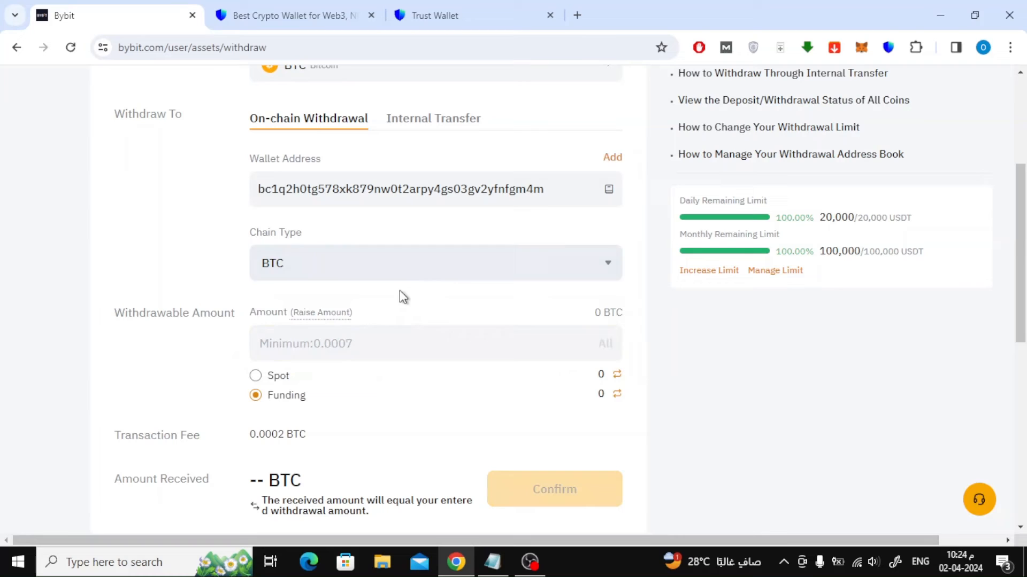
- Enter a 0.0008 BTC amount and take the funds from the Funding account rather than Spot
click(394, 343)
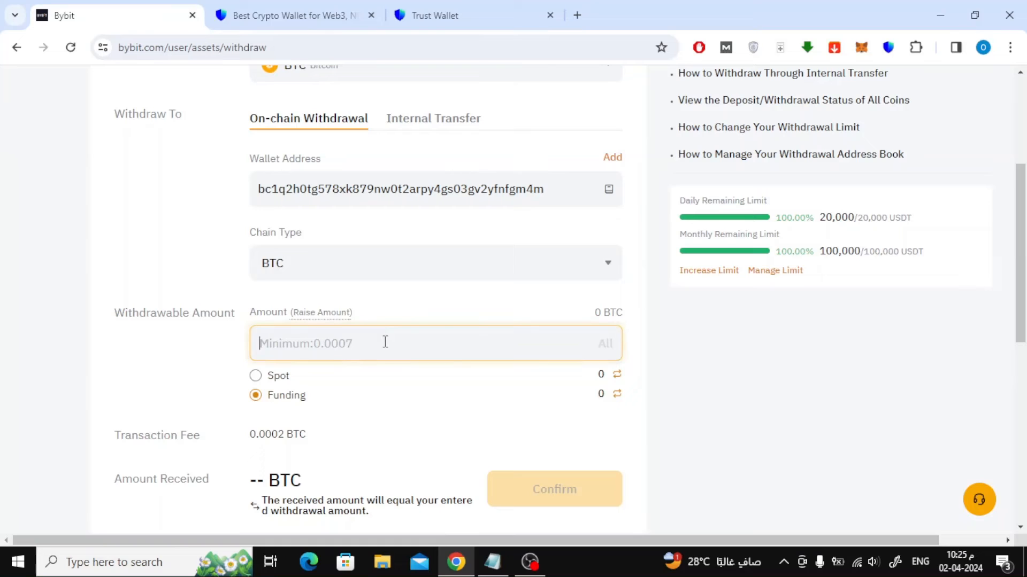
text(0.0008)
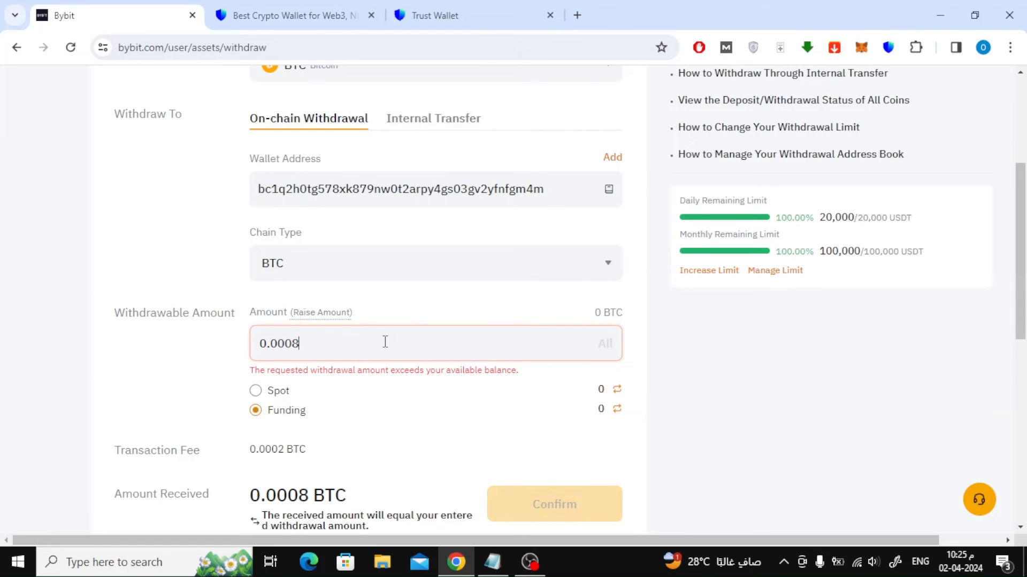
mouse_move(397, 343)
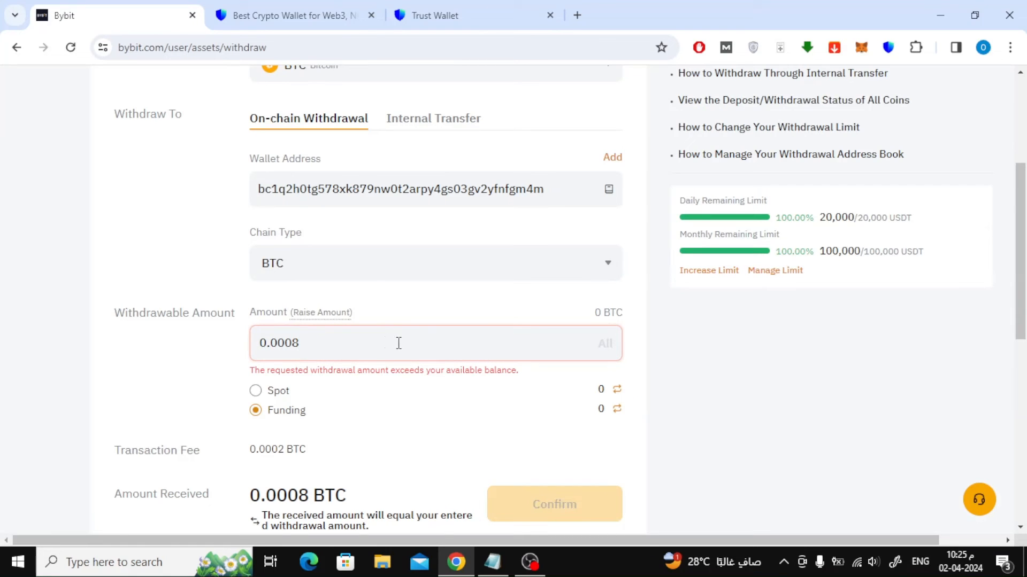
scroll(down, 3)
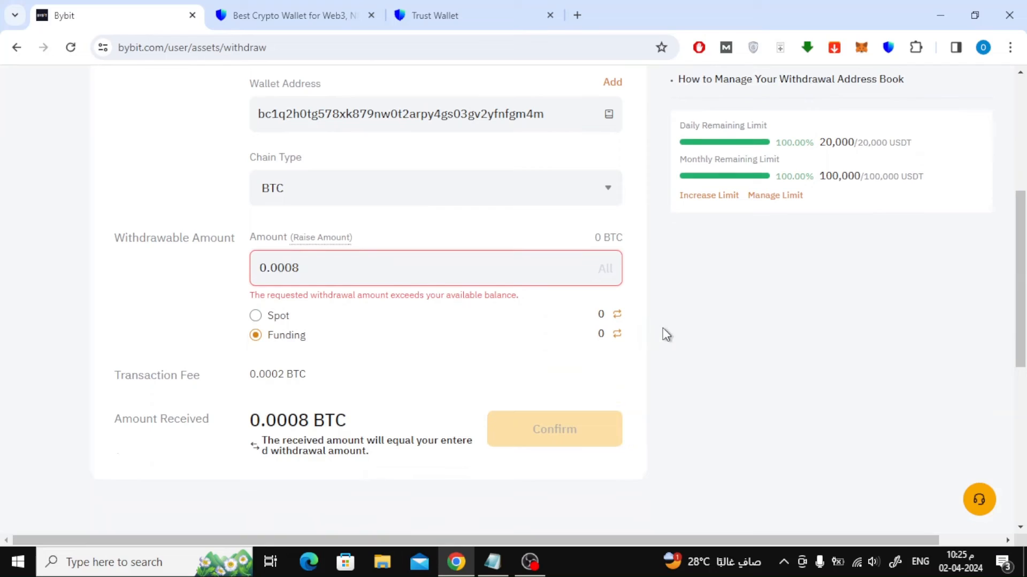
mouse_move(648, 335)
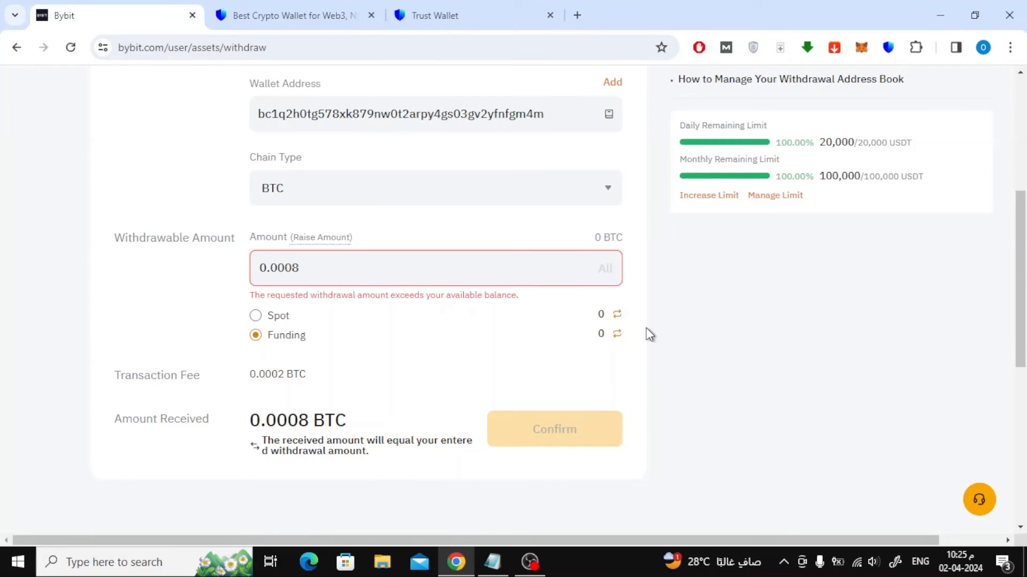
click(256, 315)
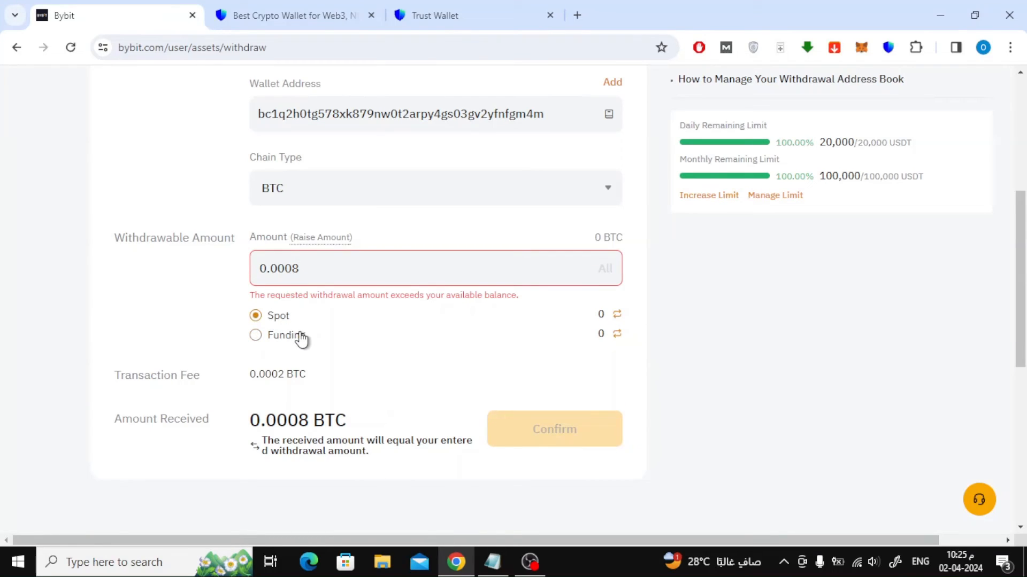
click(256, 335)
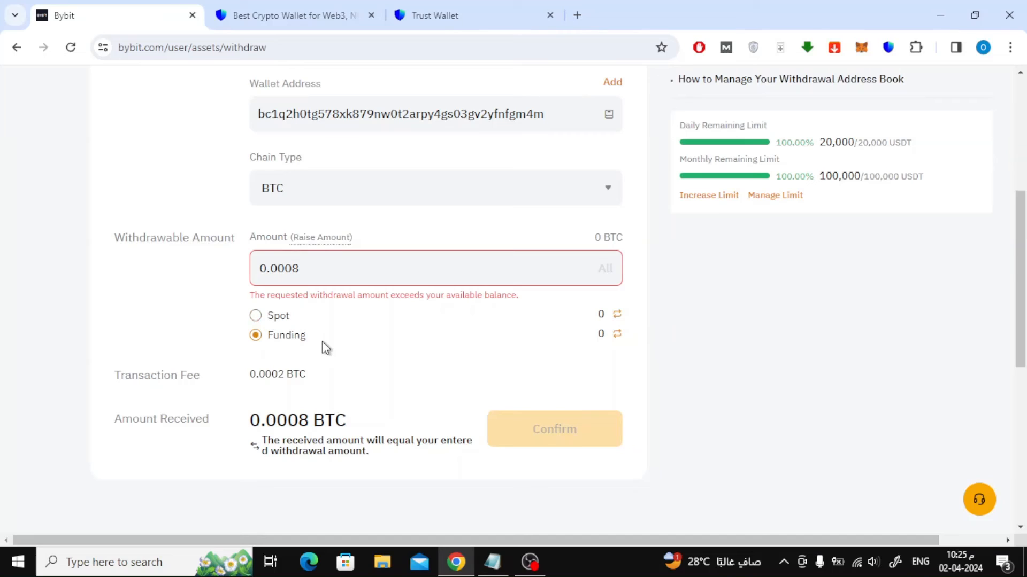
mouse_move(134, 376)
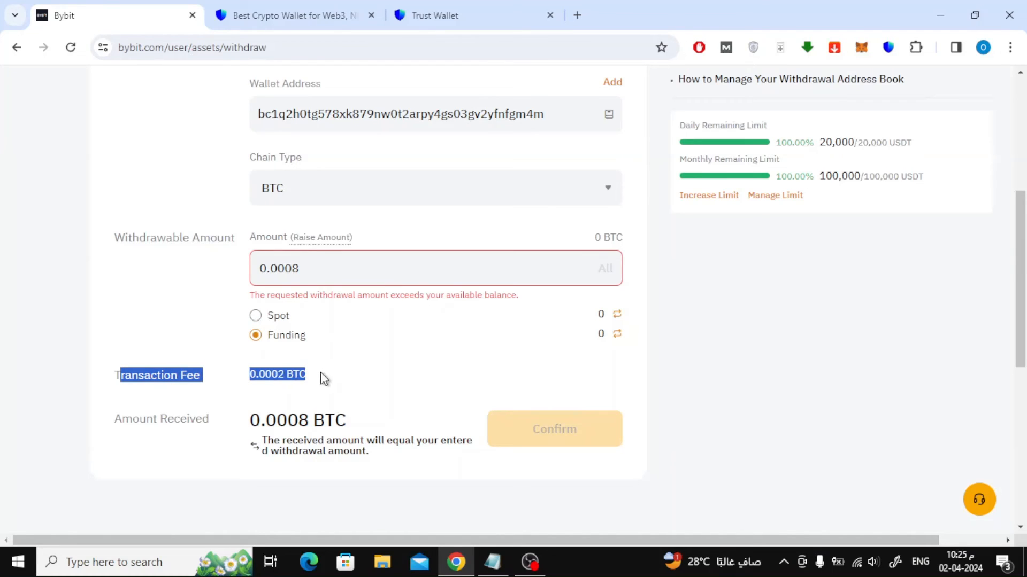
click(345, 380)
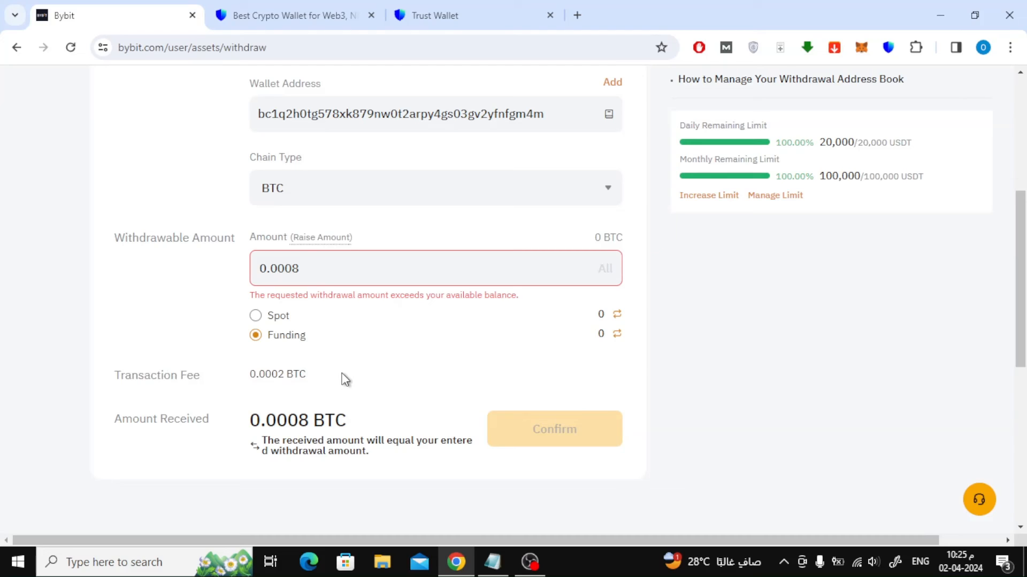
mouse_move(361, 368)
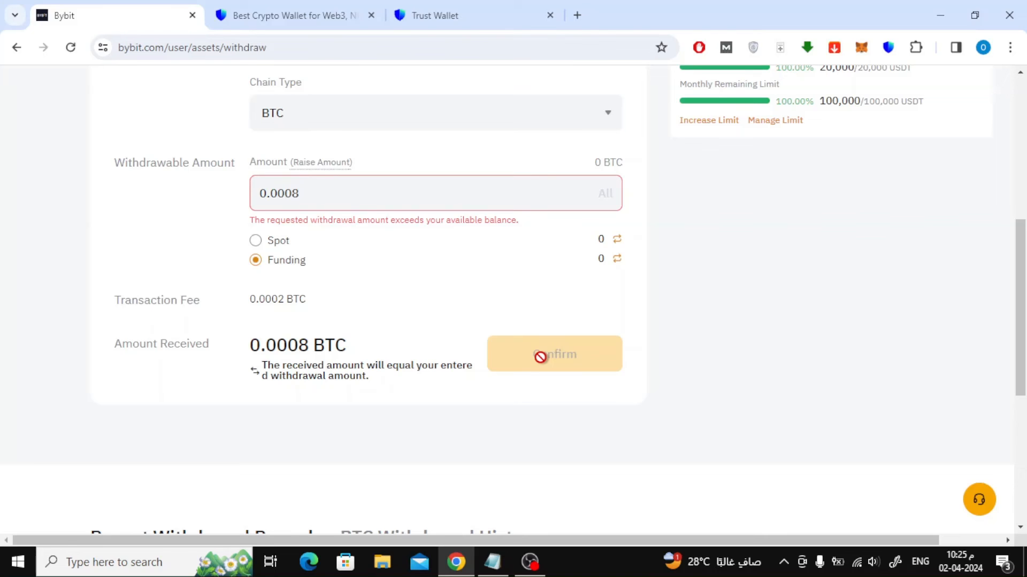
mouse_move(712, 368)
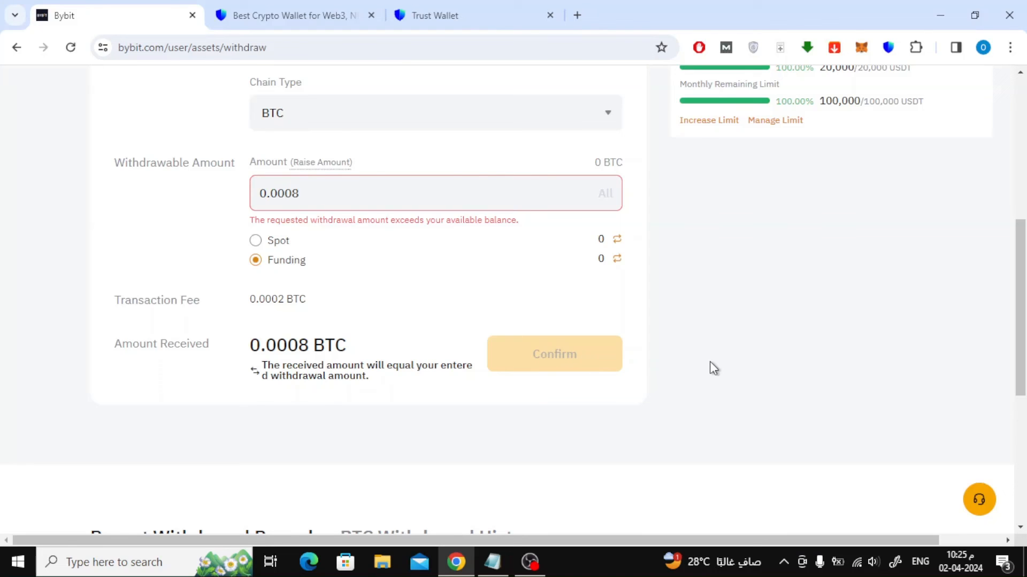
scroll(down, 3)
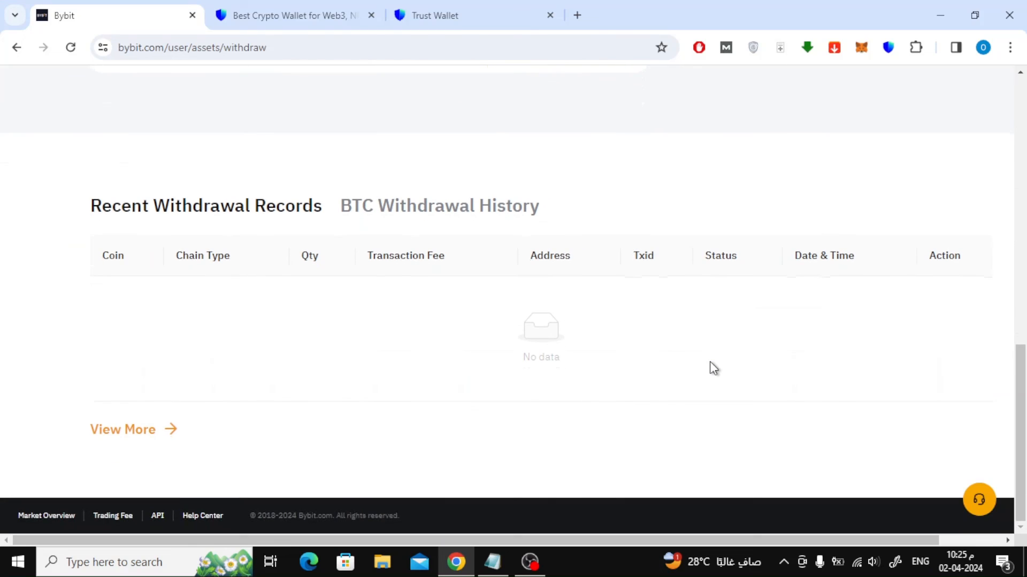
mouse_move(668, 346)
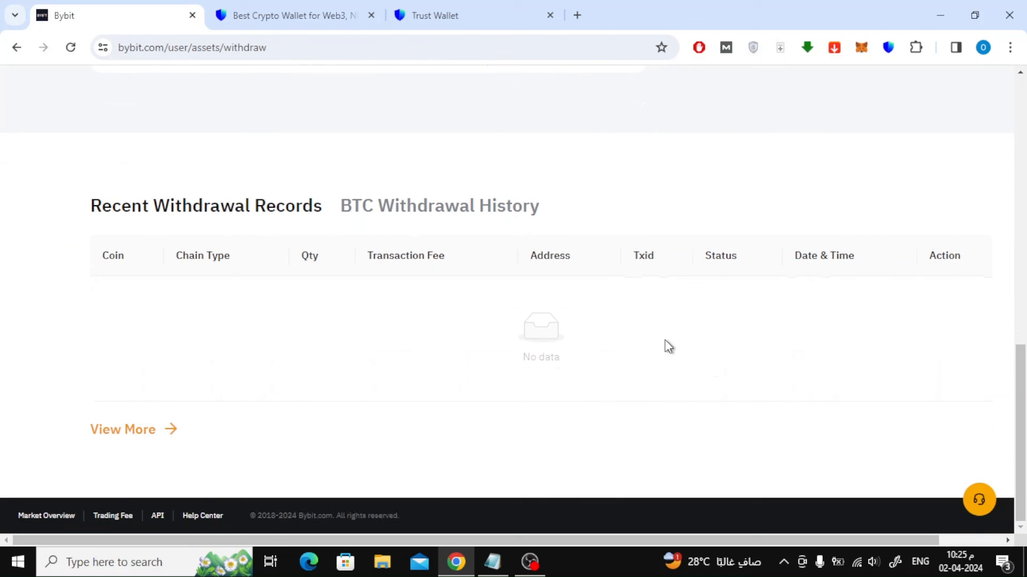